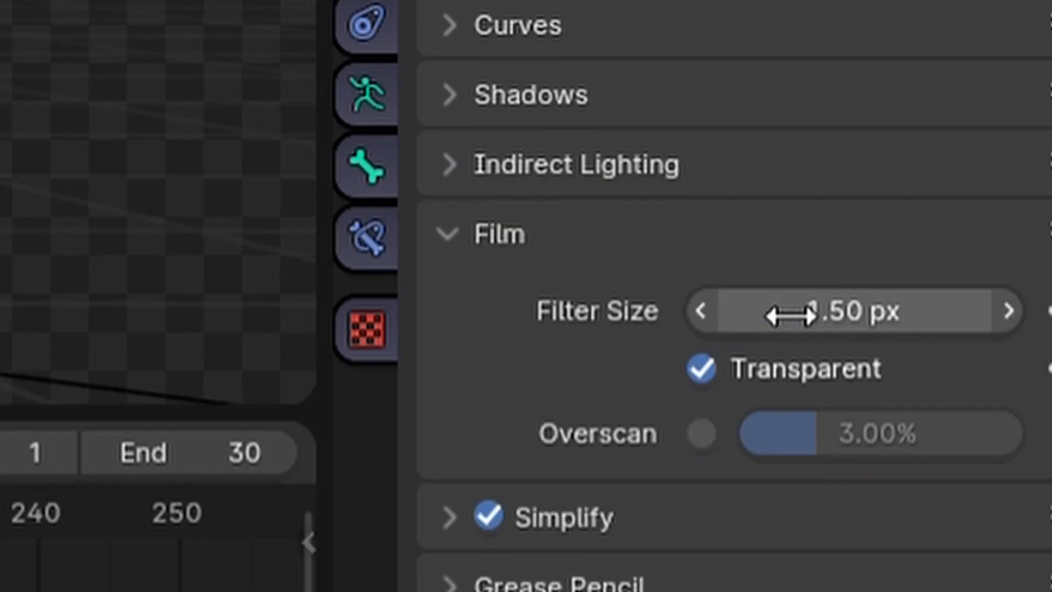
mouse_move(743, 159)
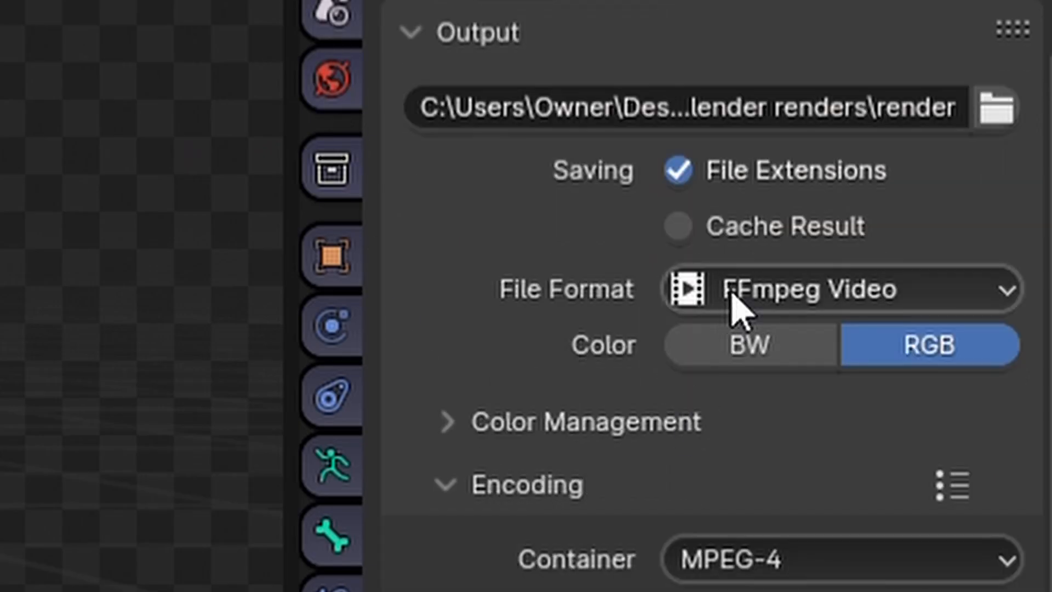
Step: Set the render output file format to PNG images, keeping the film background transparent
left_click(842, 289)
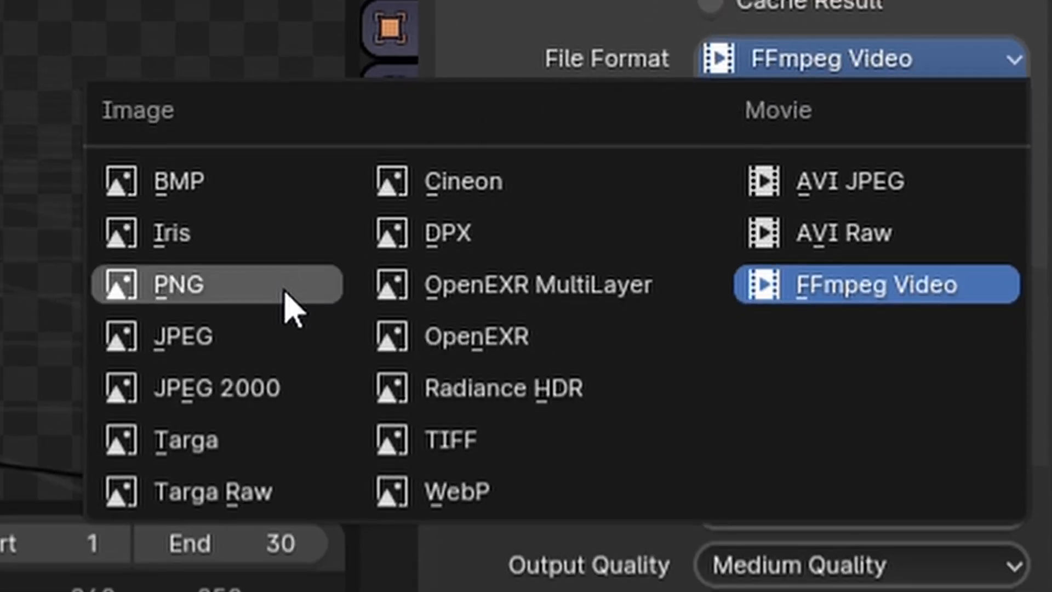
left_click(181, 284)
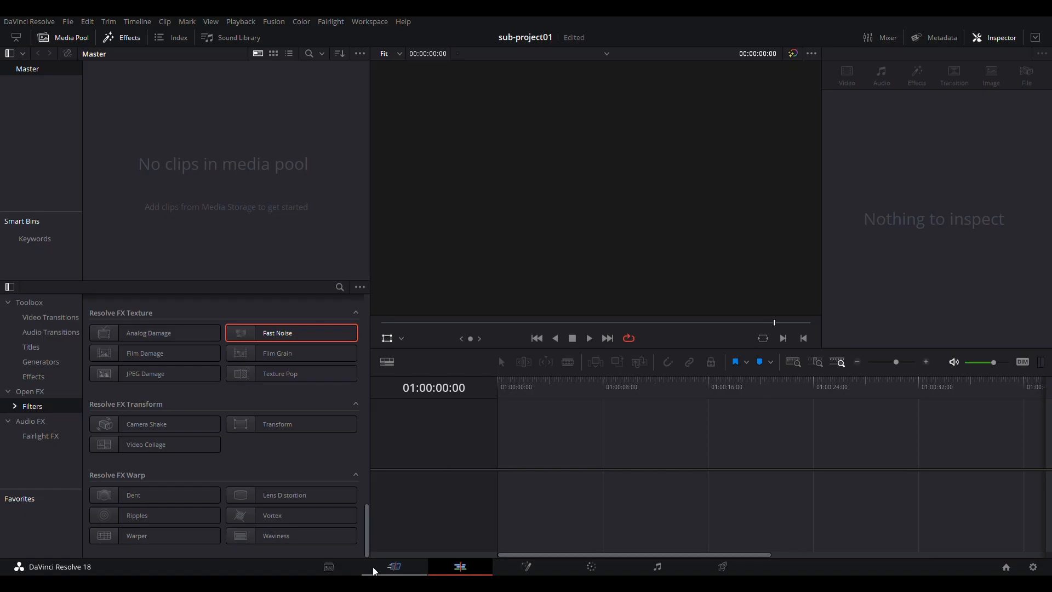
Step: Import the rendered PNG sequence into the media pool from the Media page
left_click(329, 566)
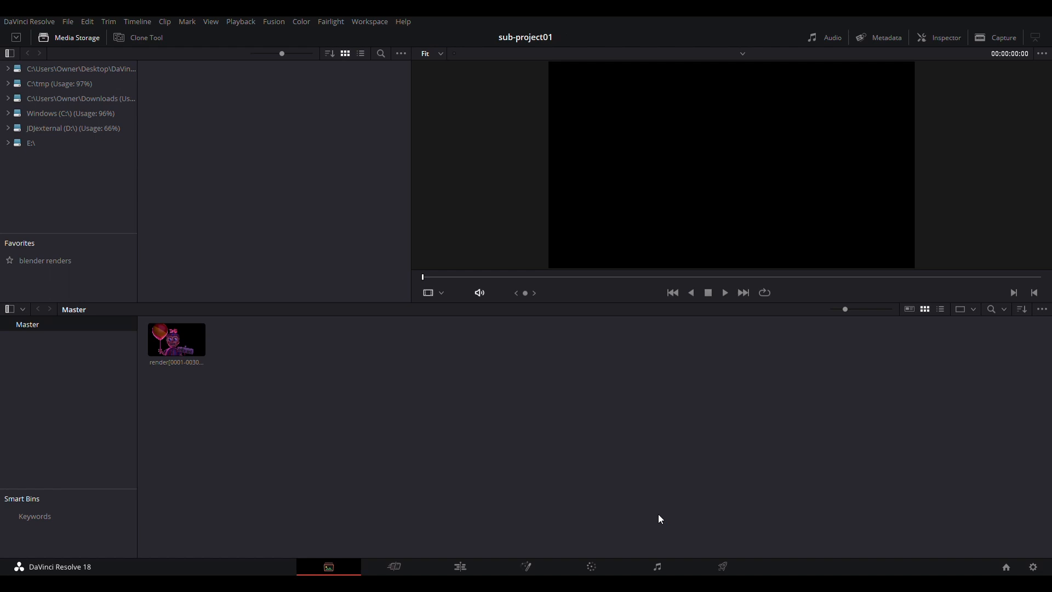
left_click(459, 565)
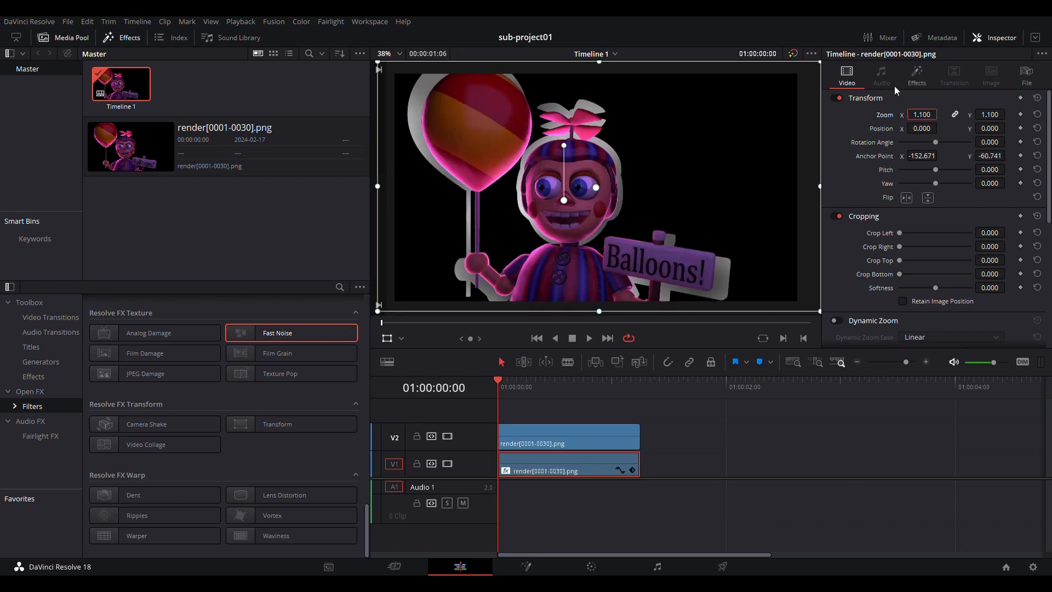
Step: Tint the lower clip's Fast Noise red via the Inspector Effects Color Tint swatch
left_click(915, 75)
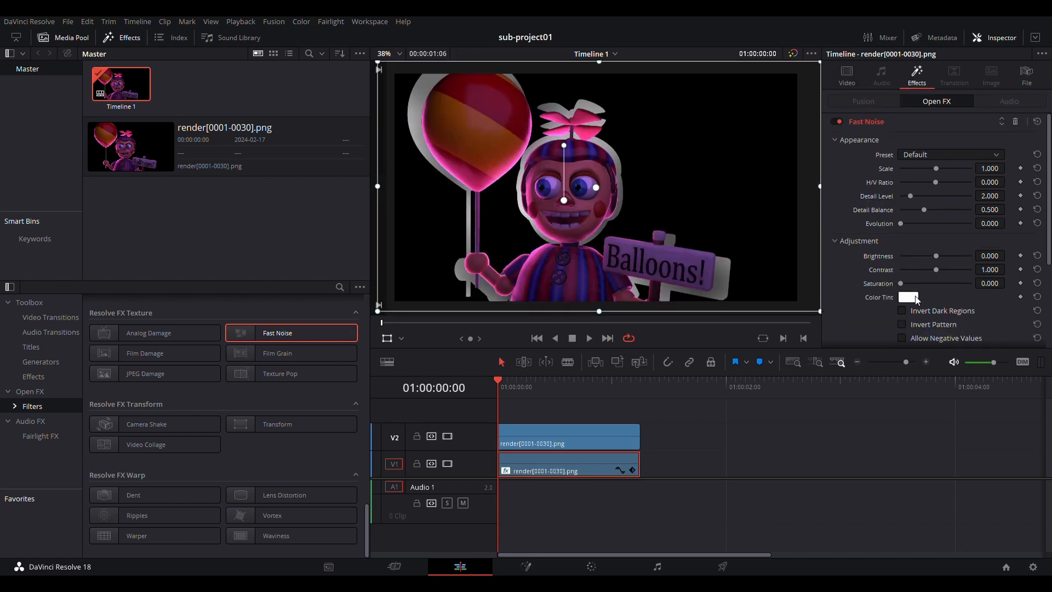
left_click(908, 297)
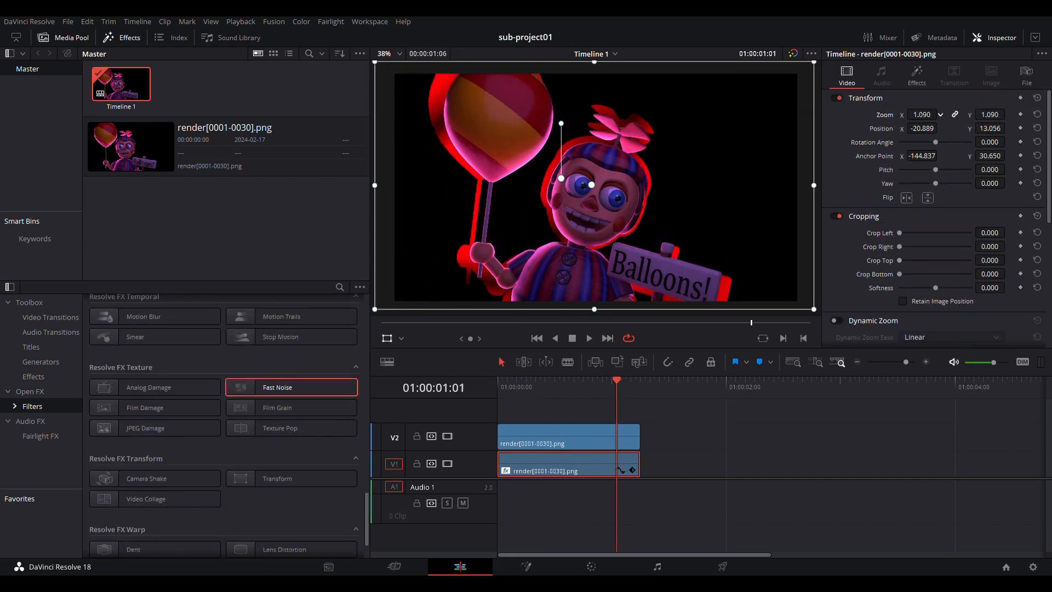
Step: Name the export file 'tutorial ou…' in the Deliver page's File Name field
left_click(719, 566)
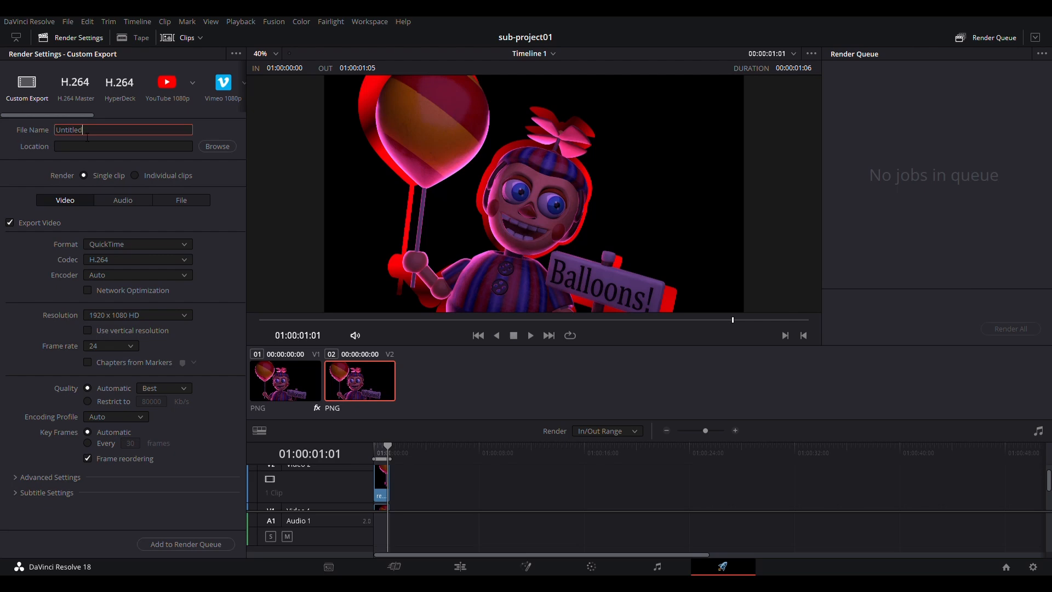
type("tutorial ou")
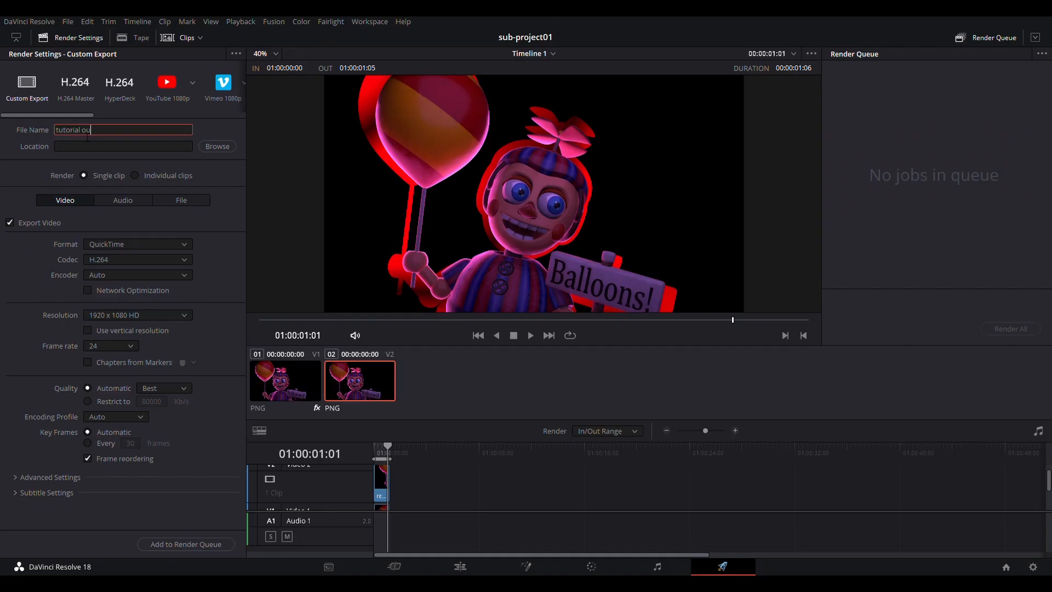